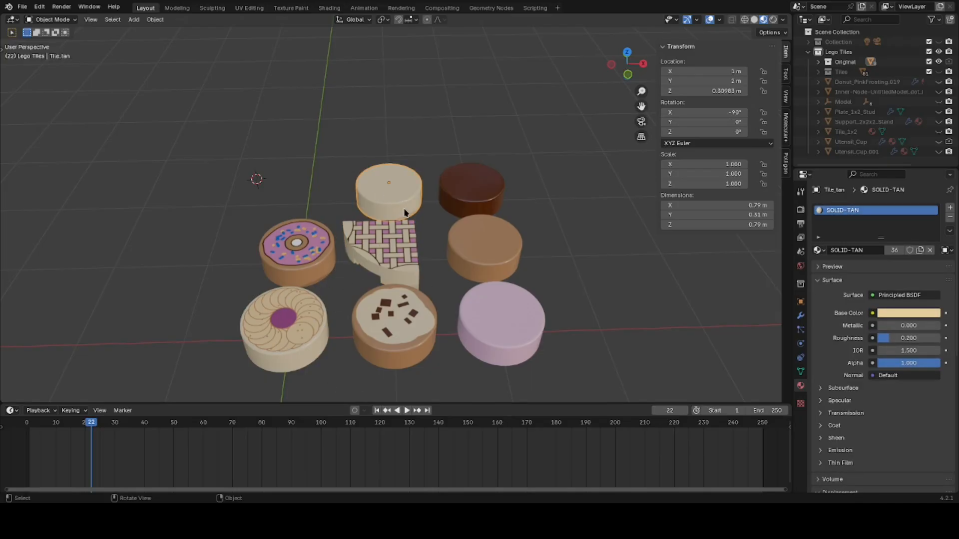
pyautogui.moveTo(532, 263)
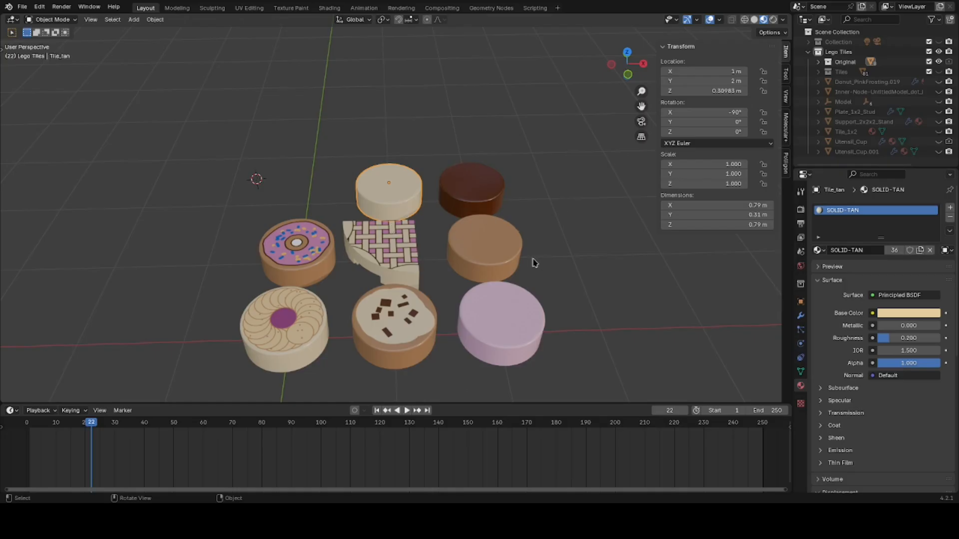
pyautogui.moveTo(553, 248)
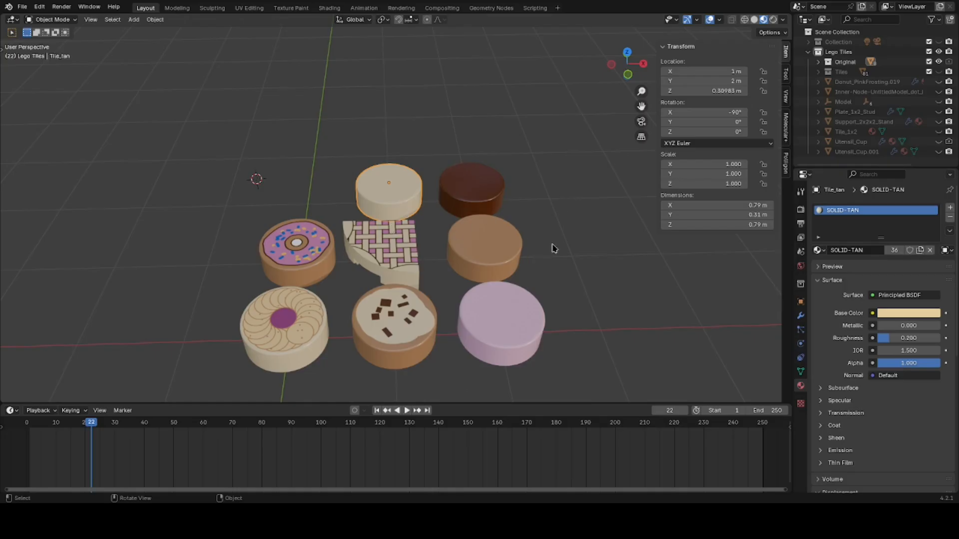
pyautogui.moveTo(512, 227)
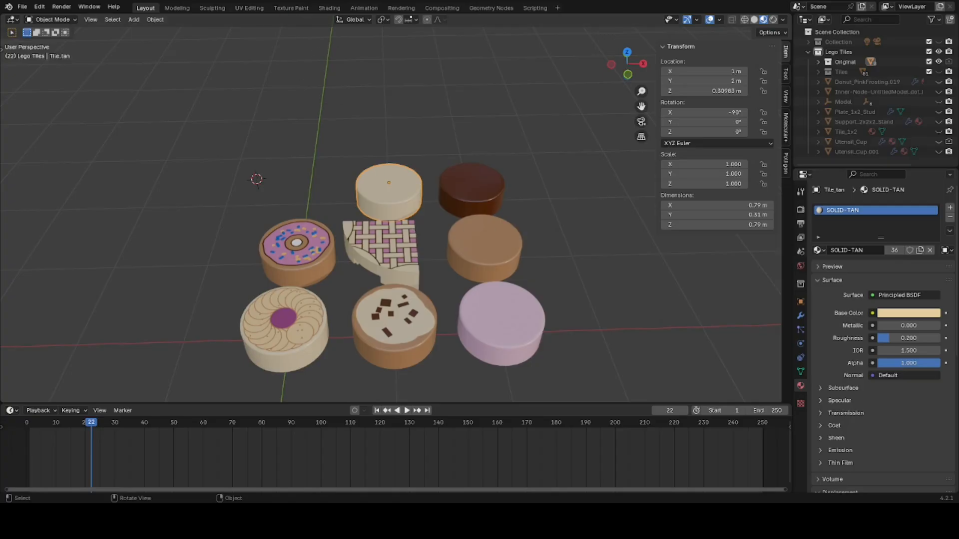
# Step: Switch to the UV Editing workspace and browse the linked images for pie.png
pyautogui.click(249, 7)
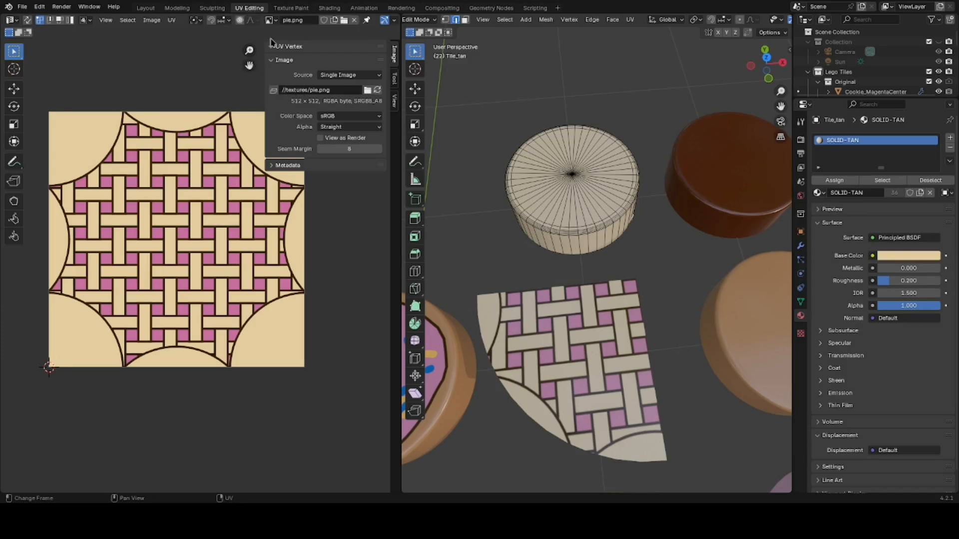
pyautogui.moveTo(272, 42)
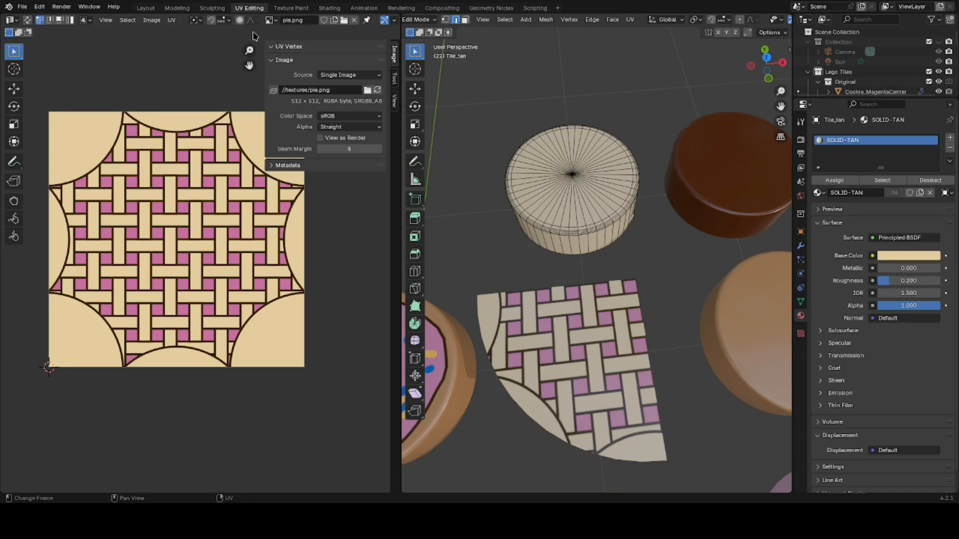
pyautogui.moveTo(267, 20)
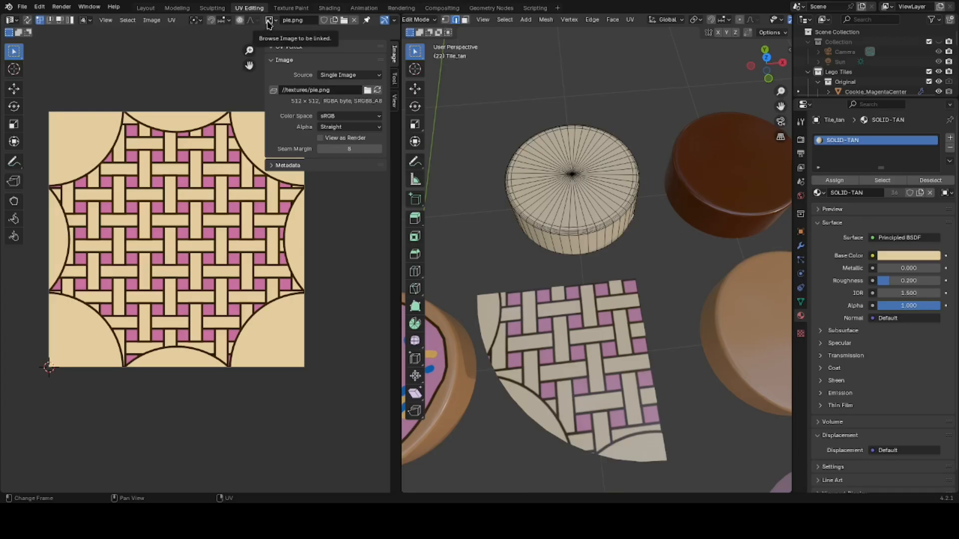
pyautogui.click(269, 20)
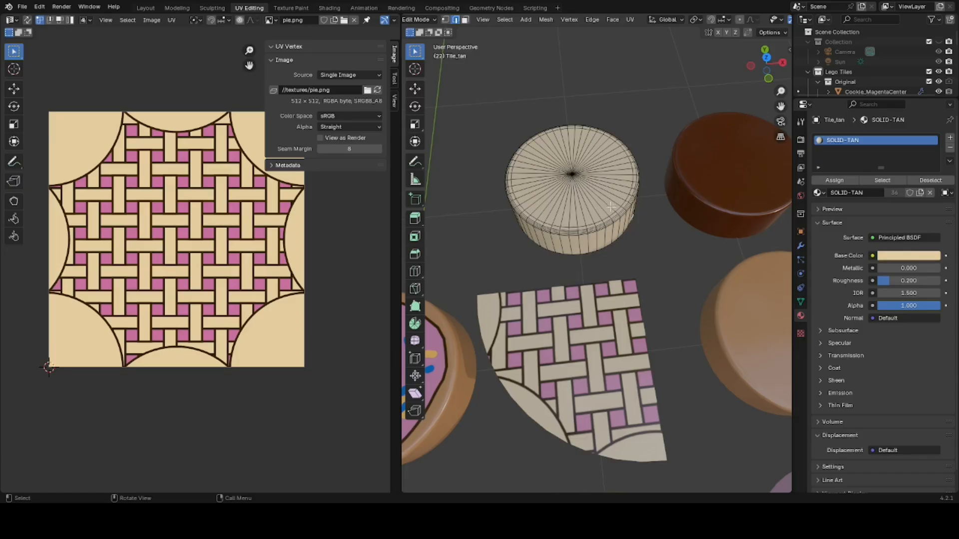
pyautogui.moveTo(570, 160)
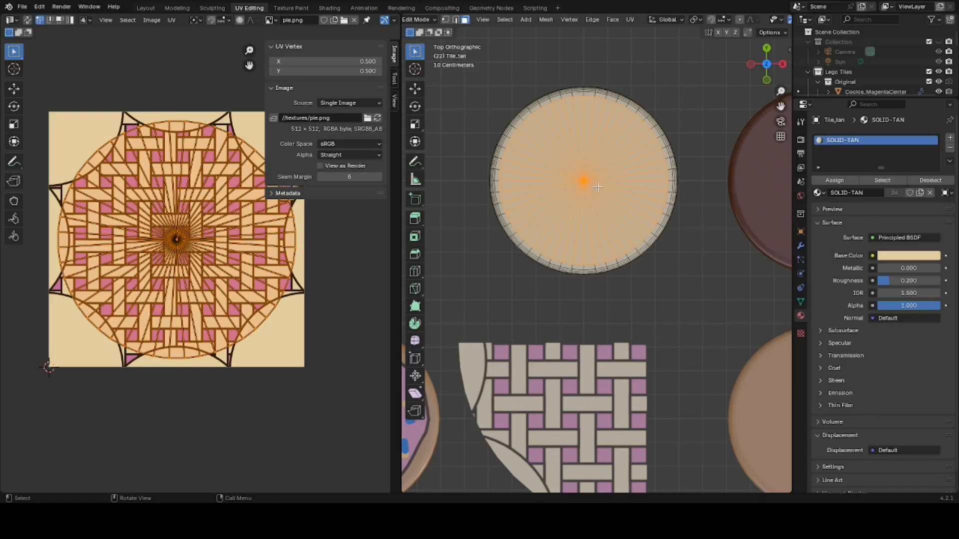
# Step: Zoom the top orthographic view in on the tile's top face
pyautogui.scroll(3)
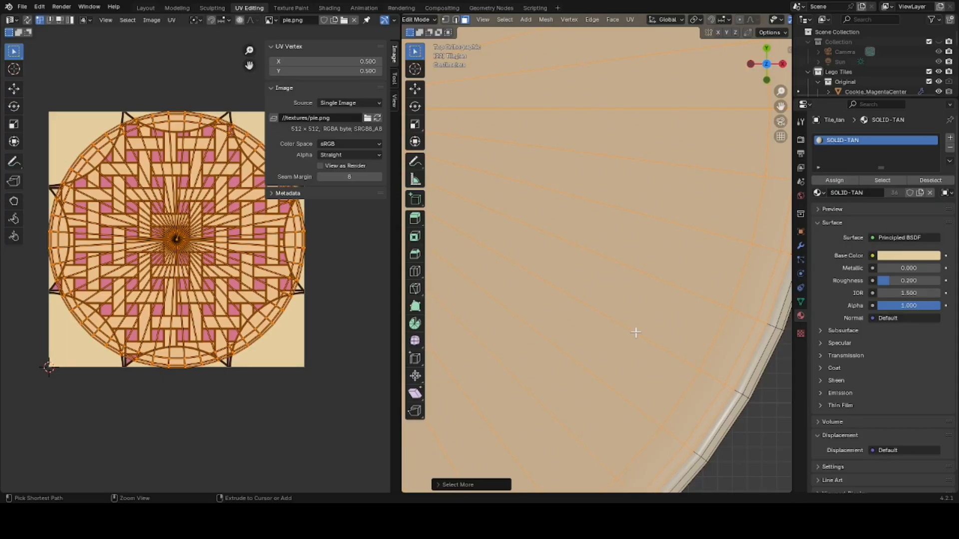
pyautogui.moveTo(632, 332)
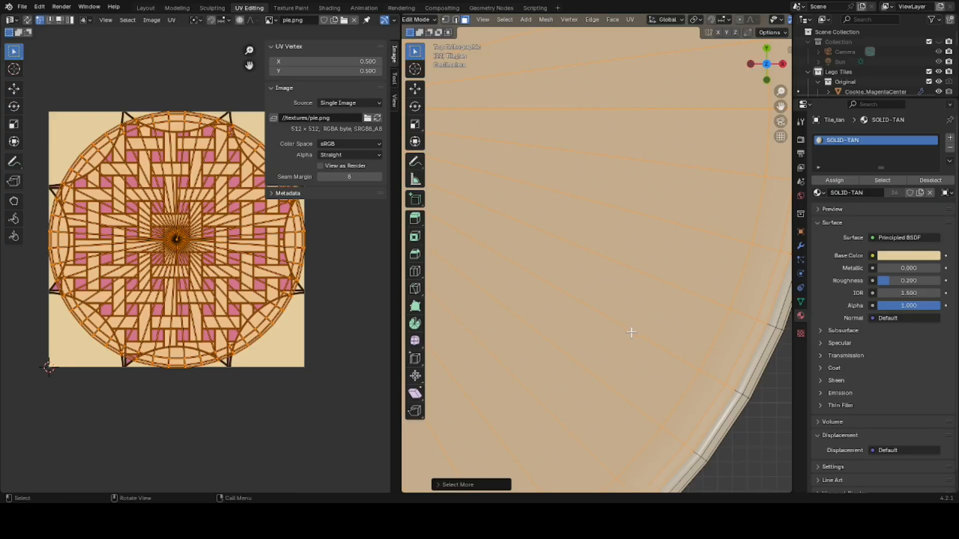
pyautogui.moveTo(789, 257)
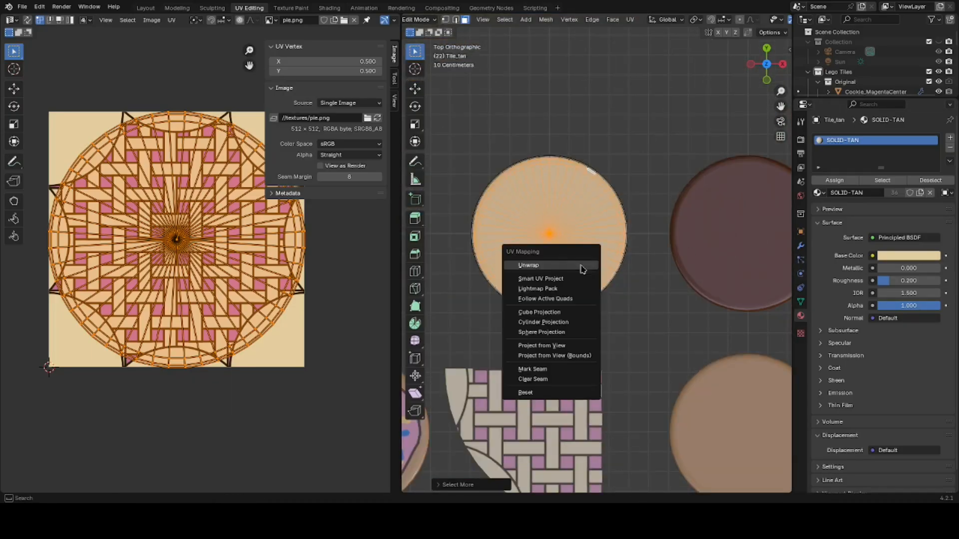
# Step: Unwrap the selected top face so its UVs spread over the pie texture
pyautogui.click(527, 265)
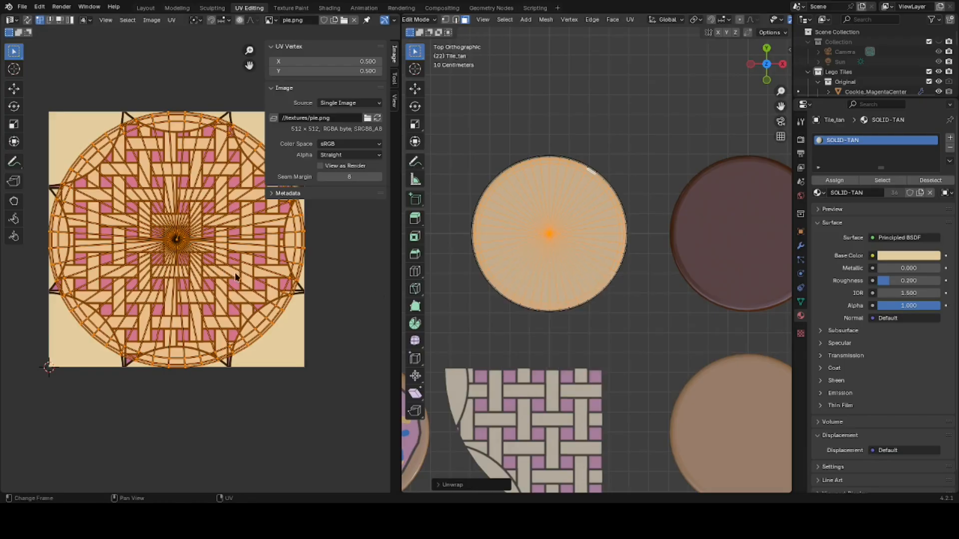
pyautogui.moveTo(588, 323)
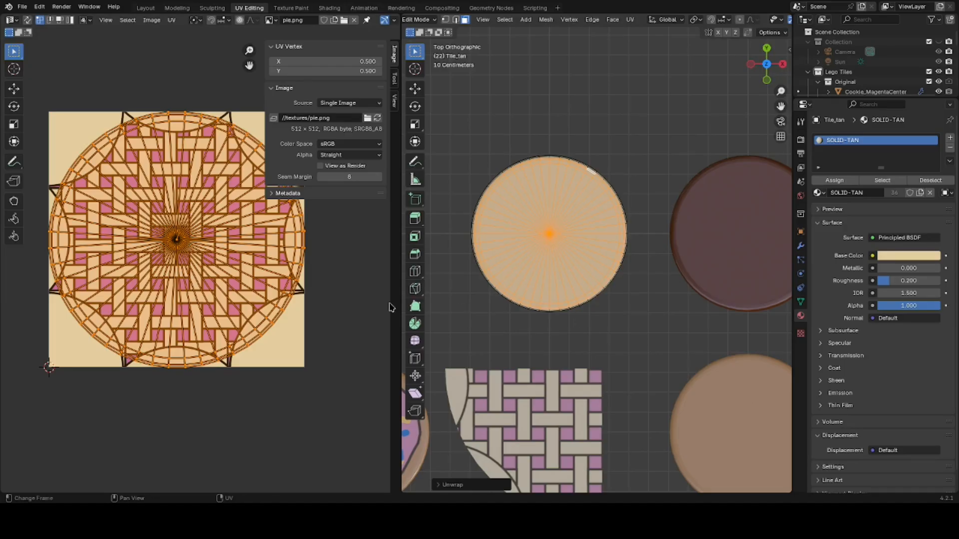
pyautogui.moveTo(713, 246)
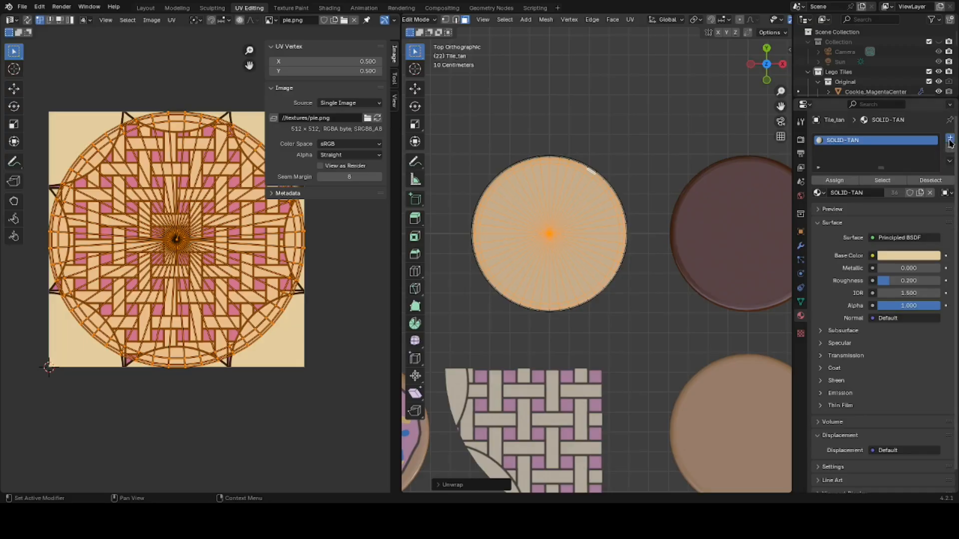
# Step: Add a second, empty material slot below SOLID-TAN
pyautogui.click(949, 139)
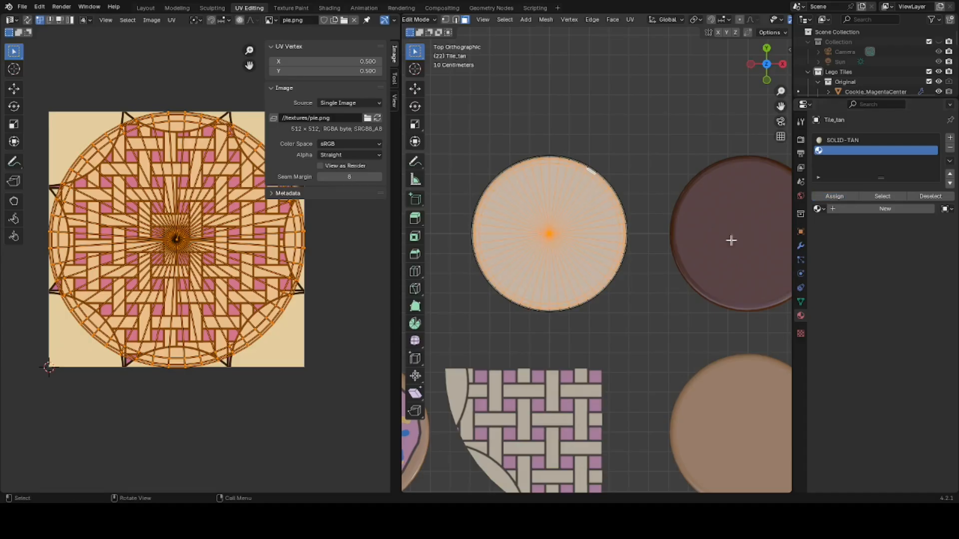
pyautogui.moveTo(623, 313)
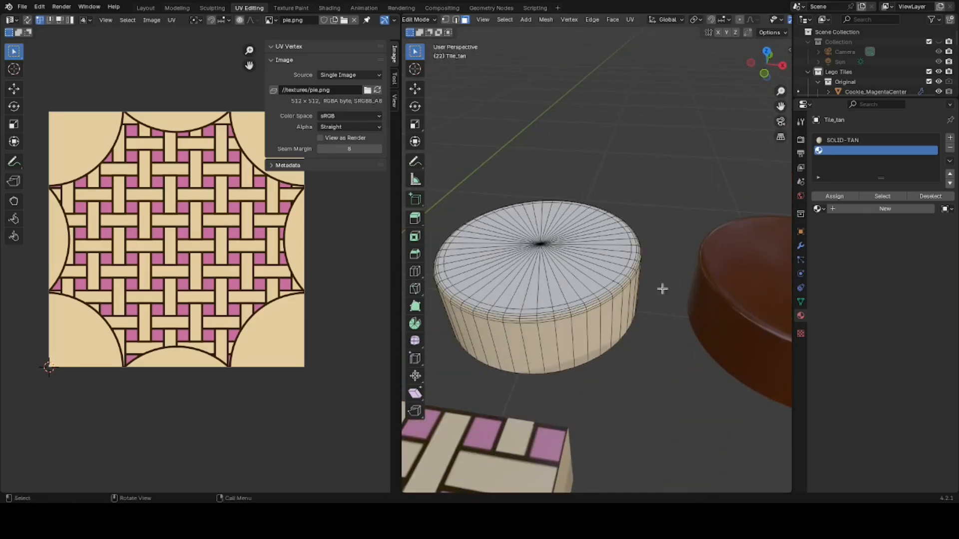
# Step: Return to object mode and name the new material 'tileTexture'
pyautogui.press('Tab')
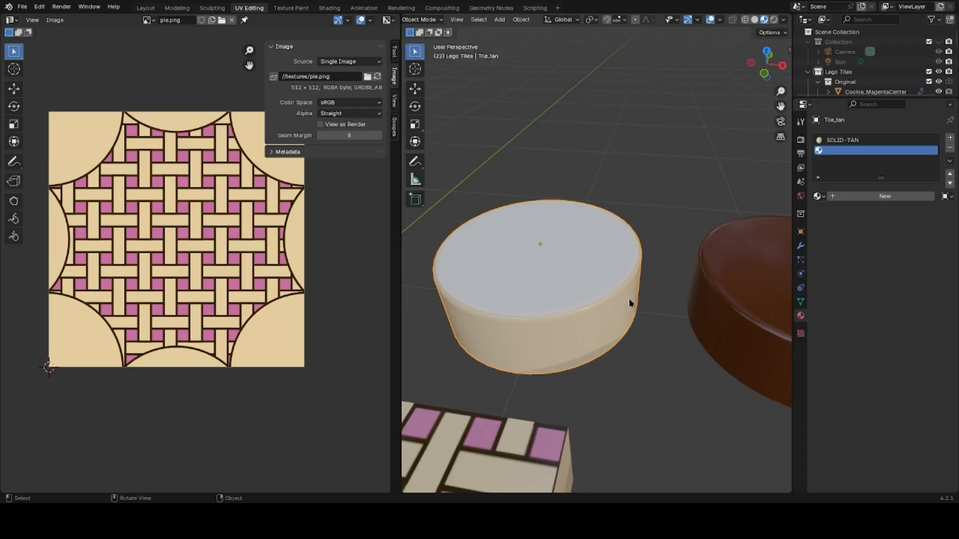
pyautogui.moveTo(555, 242)
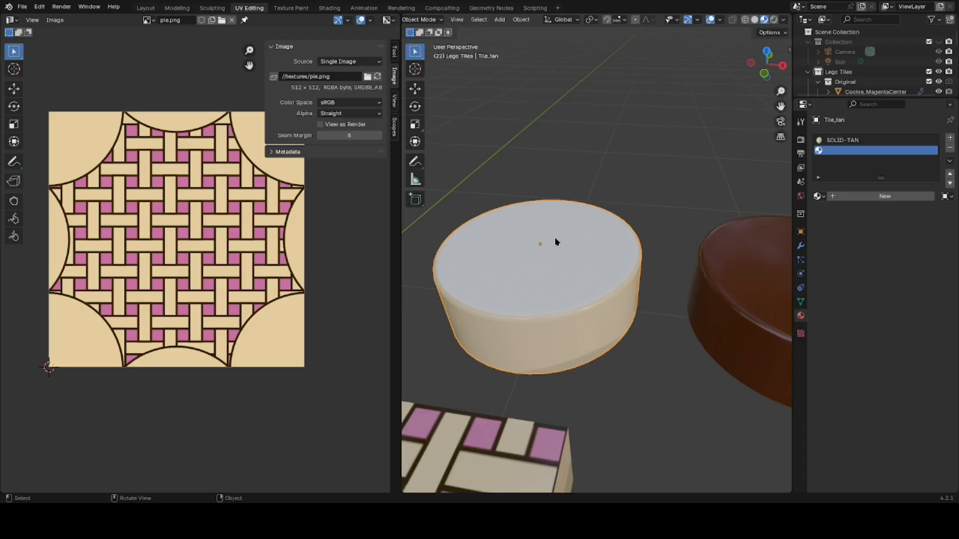
pyautogui.moveTo(512, 263)
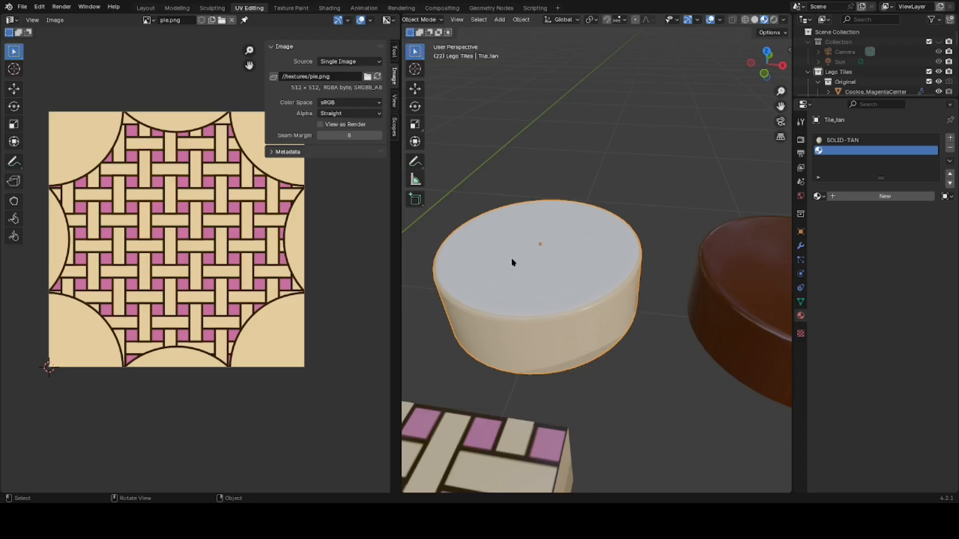
pyautogui.moveTo(532, 245)
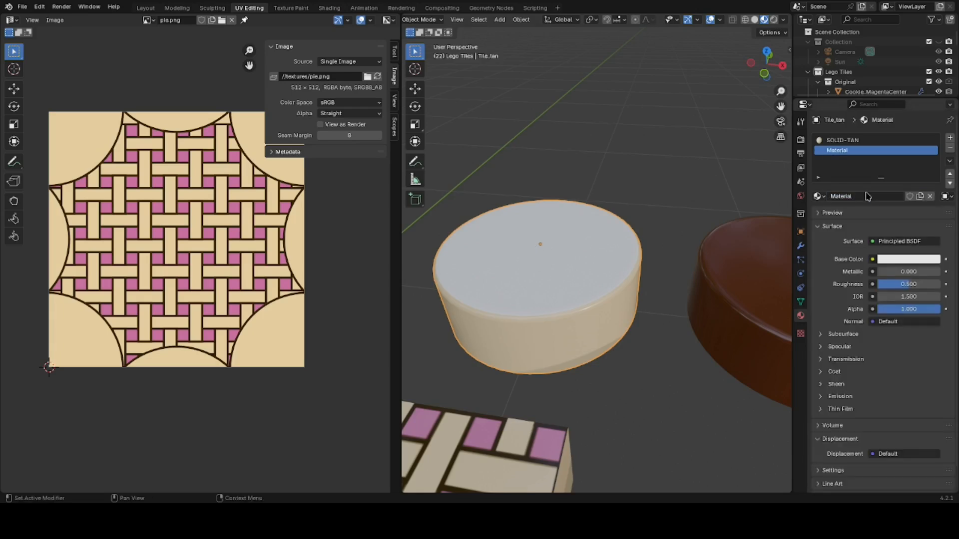
pyautogui.doubleClick(841, 196)
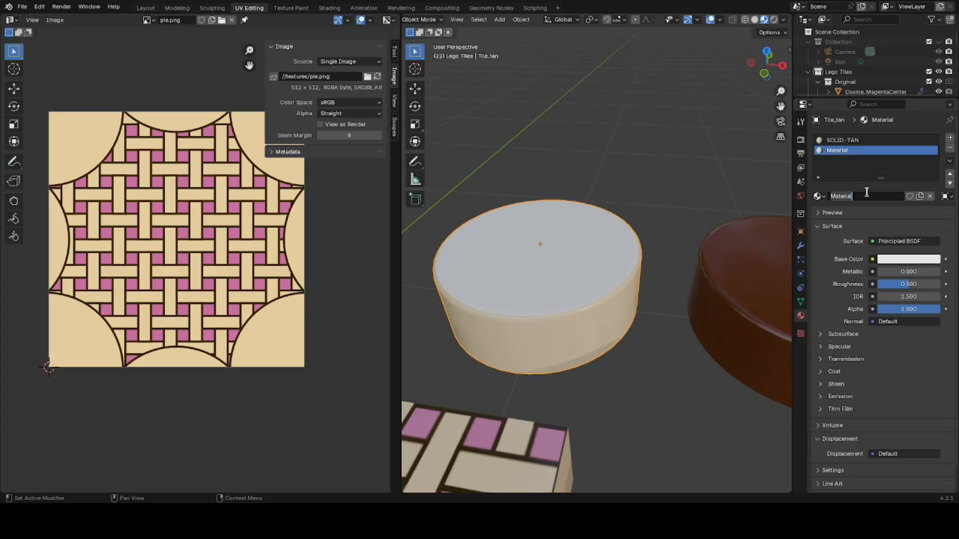
pyautogui.write('tileTexture')
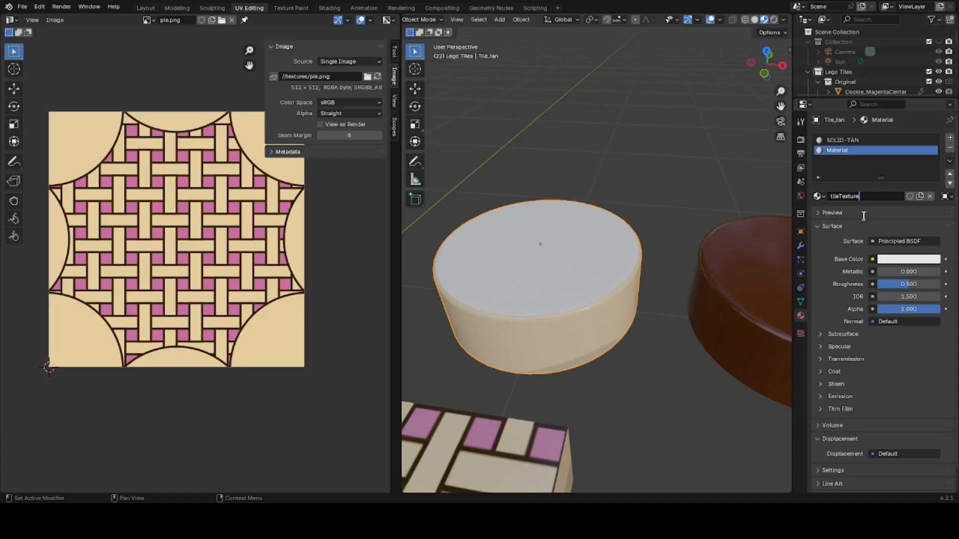
pyautogui.press('Return')
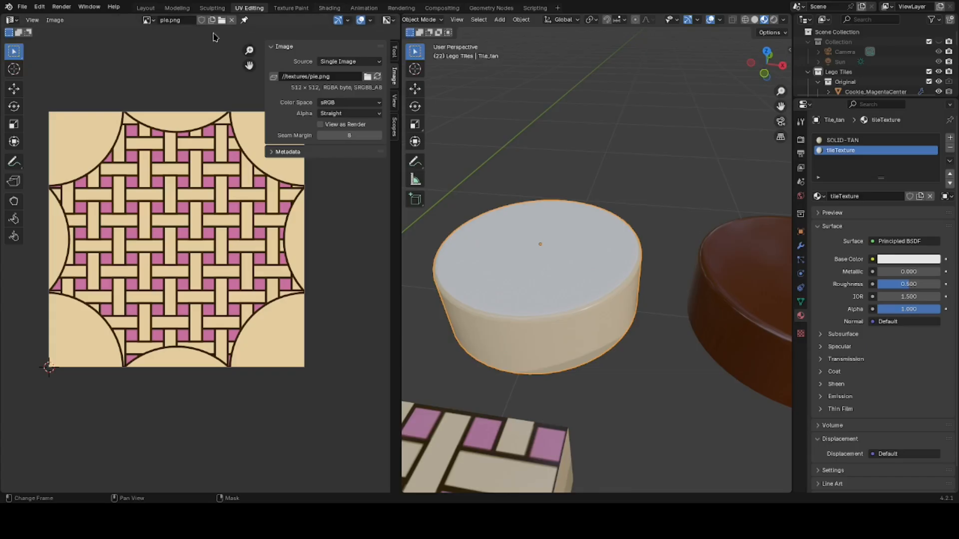
pyautogui.moveTo(157, 190)
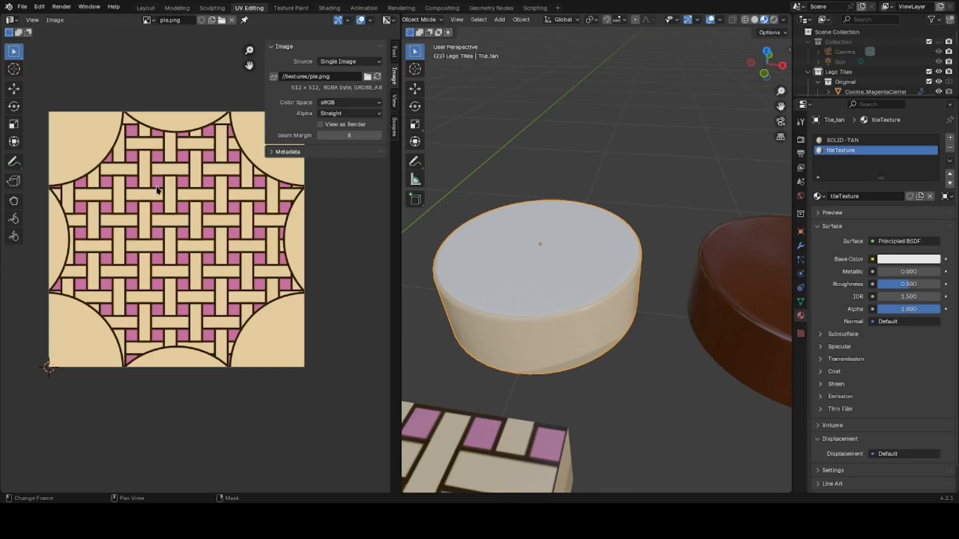
pyautogui.moveTo(552, 270)
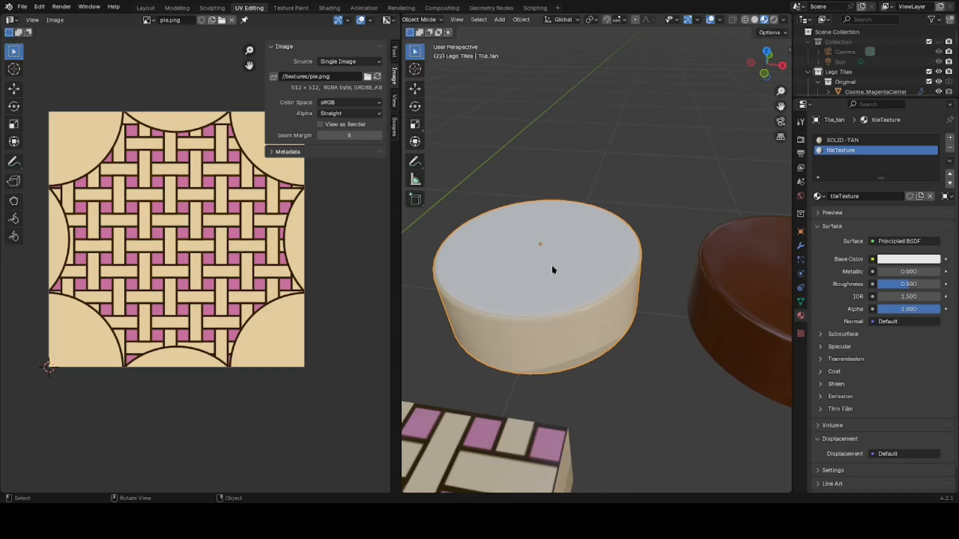
pyautogui.moveTo(567, 282)
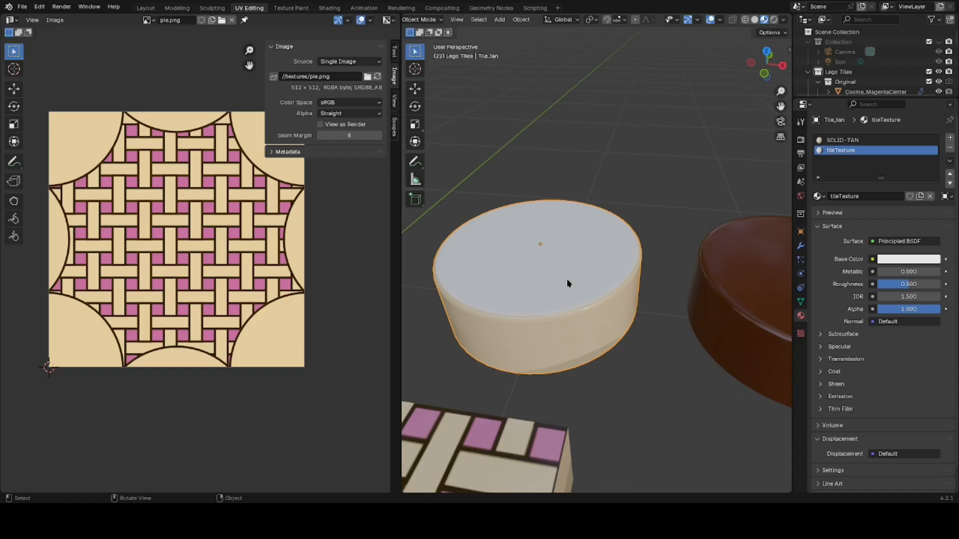
pyautogui.moveTo(457, 204)
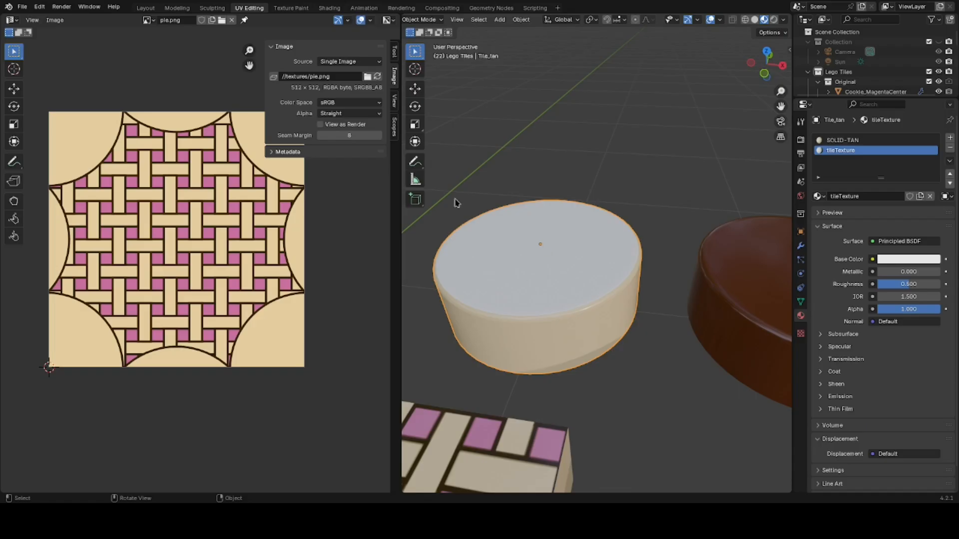
# Step: In the Shading workspace, add an Image Texture node loaded with pie.png
pyautogui.click(329, 7)
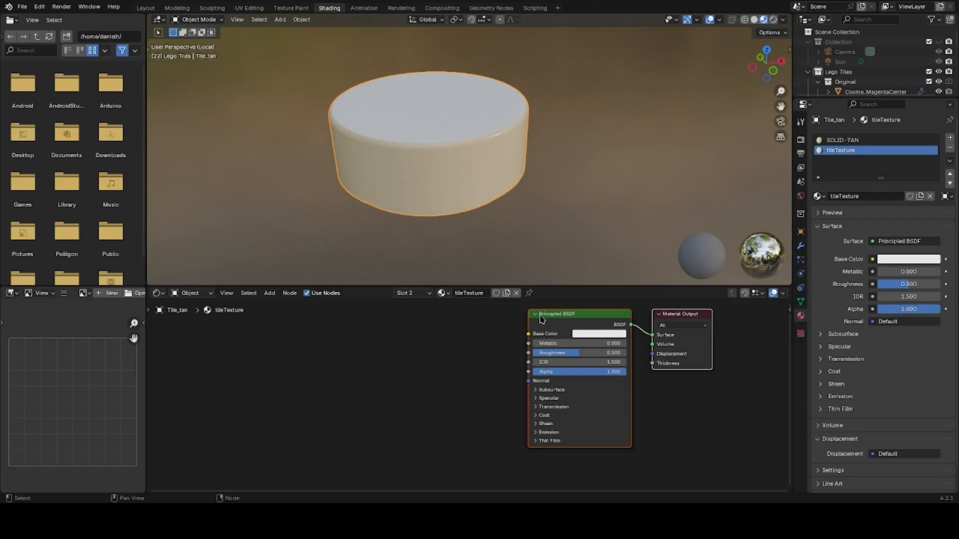
pyautogui.click(355, 328)
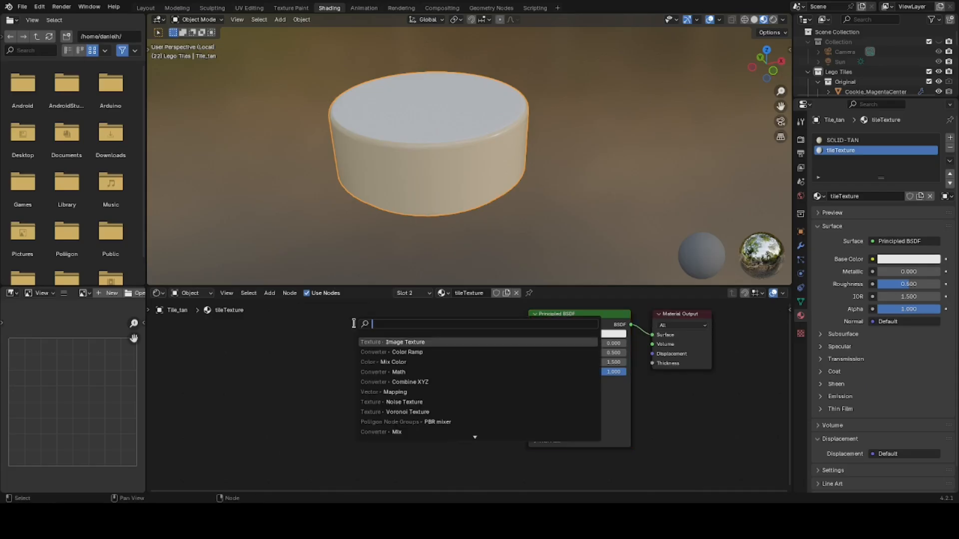
pyautogui.click(405, 342)
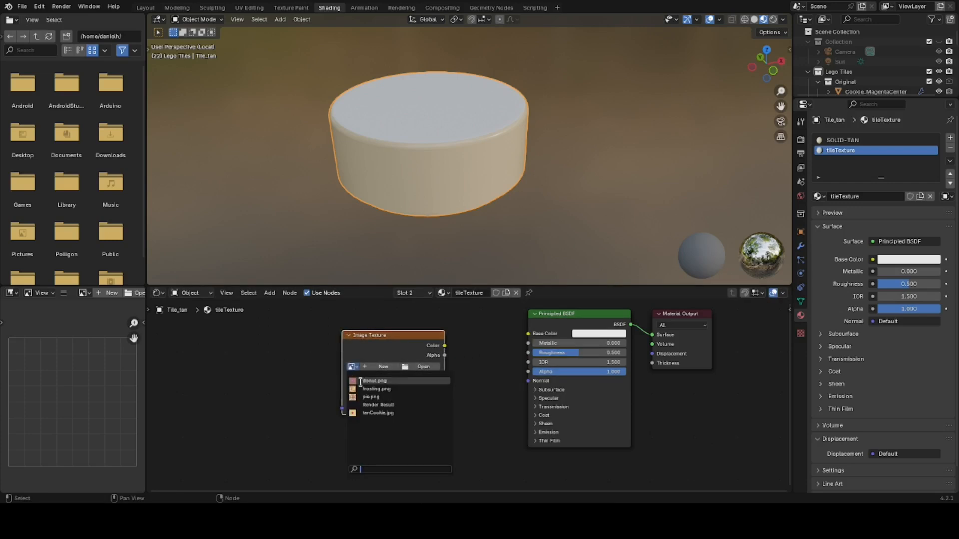
pyautogui.click(371, 397)
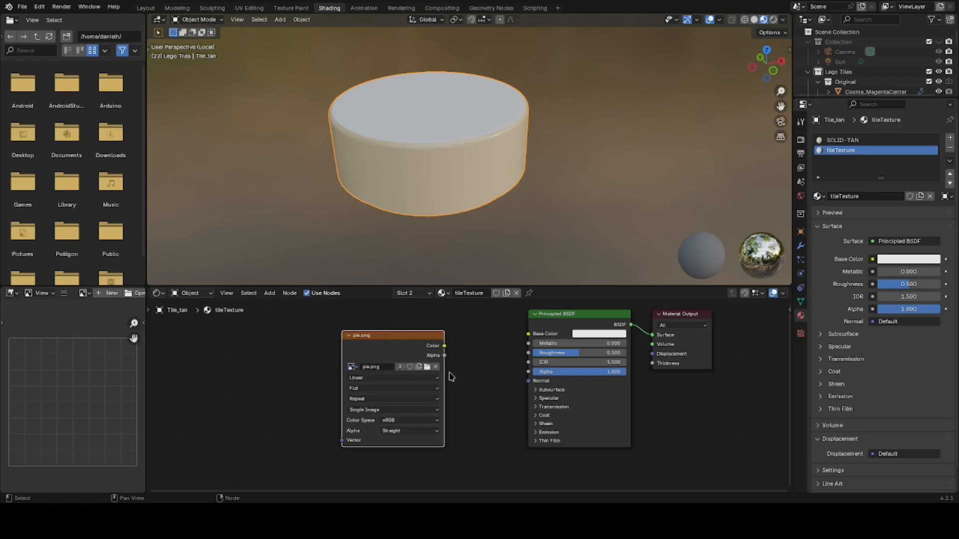
pyautogui.moveTo(377, 383)
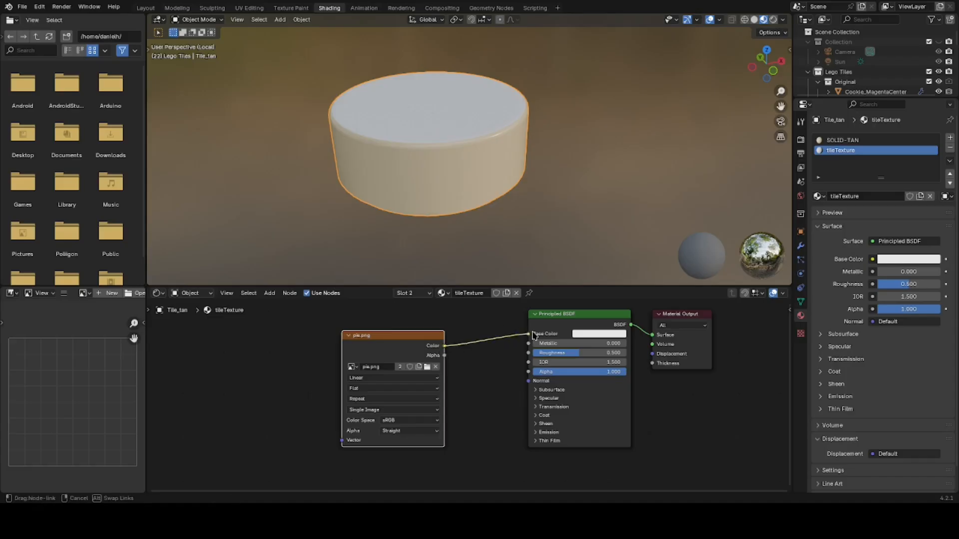
# Step: Connect the Image Texture Color output to the Principled BSDF Base Color
pyautogui.click(528, 334)
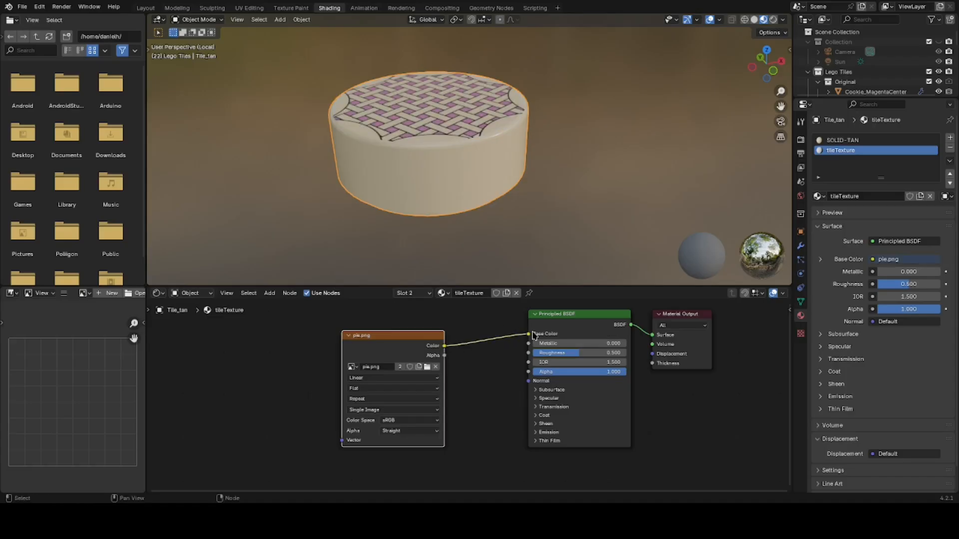
pyautogui.moveTo(537, 297)
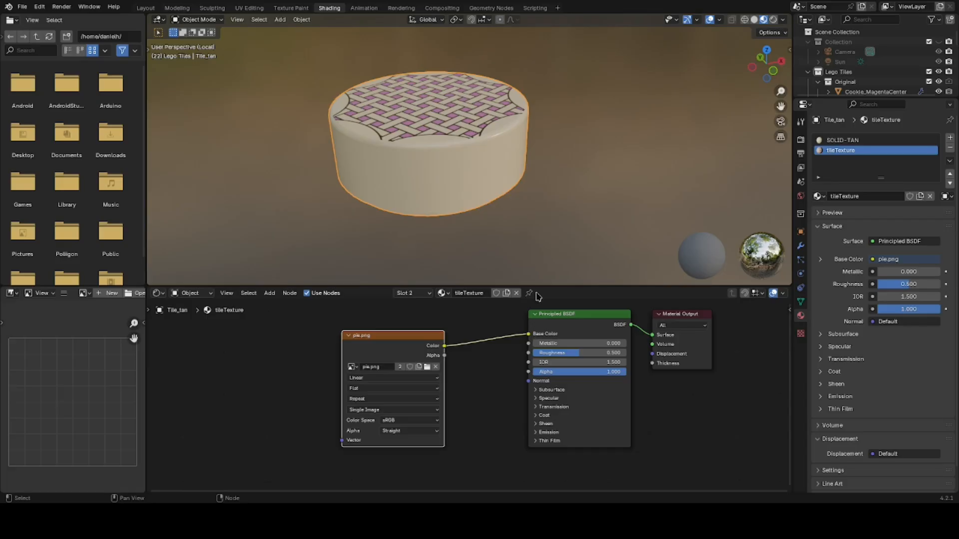
pyautogui.moveTo(470, 118)
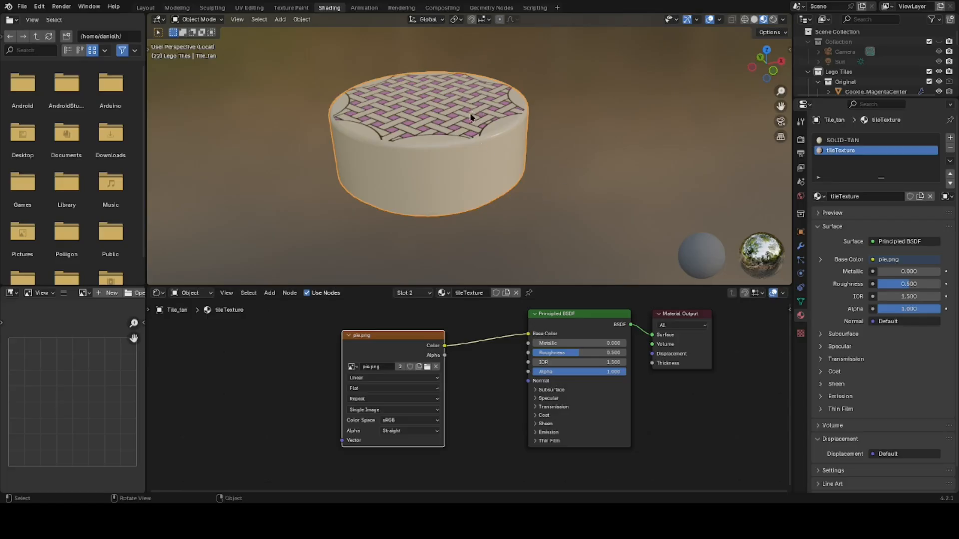
pyautogui.moveTo(468, 132)
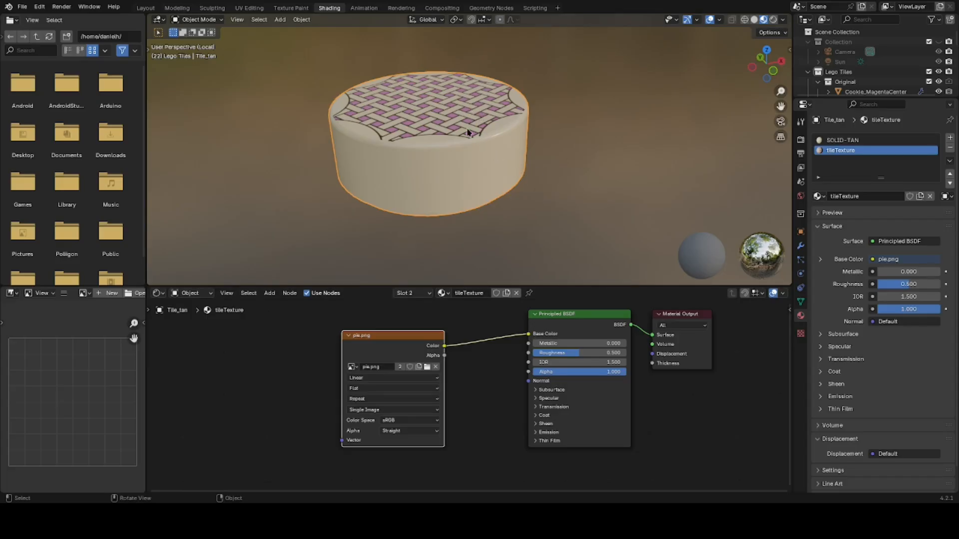
pyautogui.moveTo(454, 181)
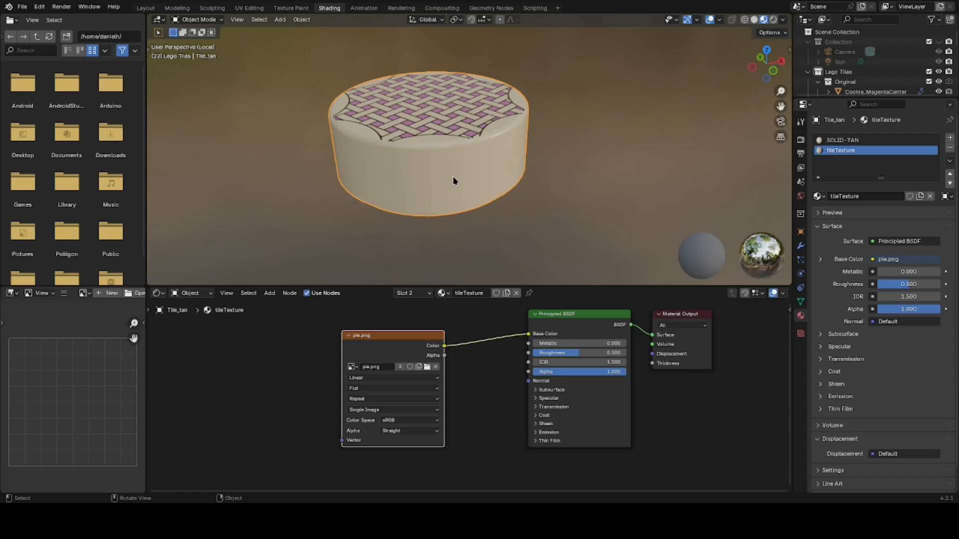
pyautogui.moveTo(464, 172)
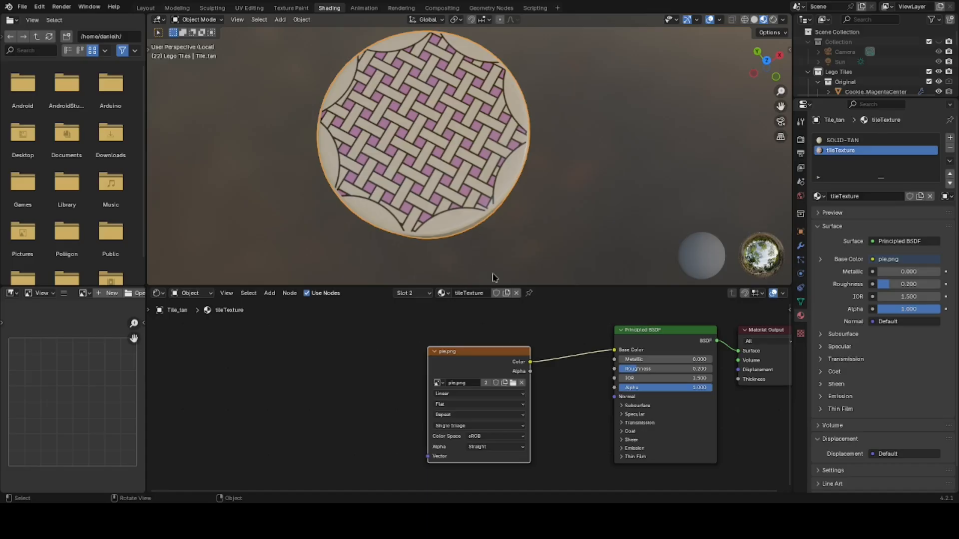
pyautogui.moveTo(463, 373)
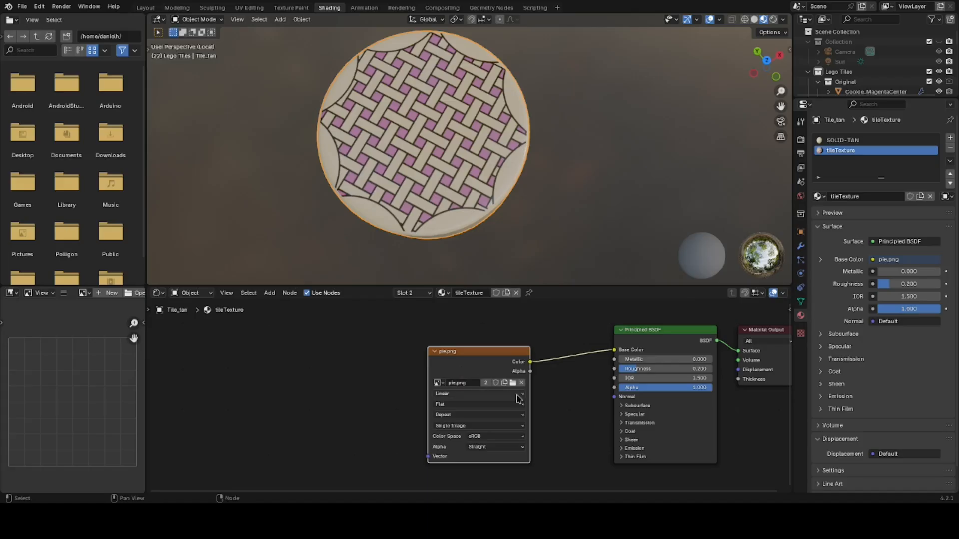
pyautogui.moveTo(470, 364)
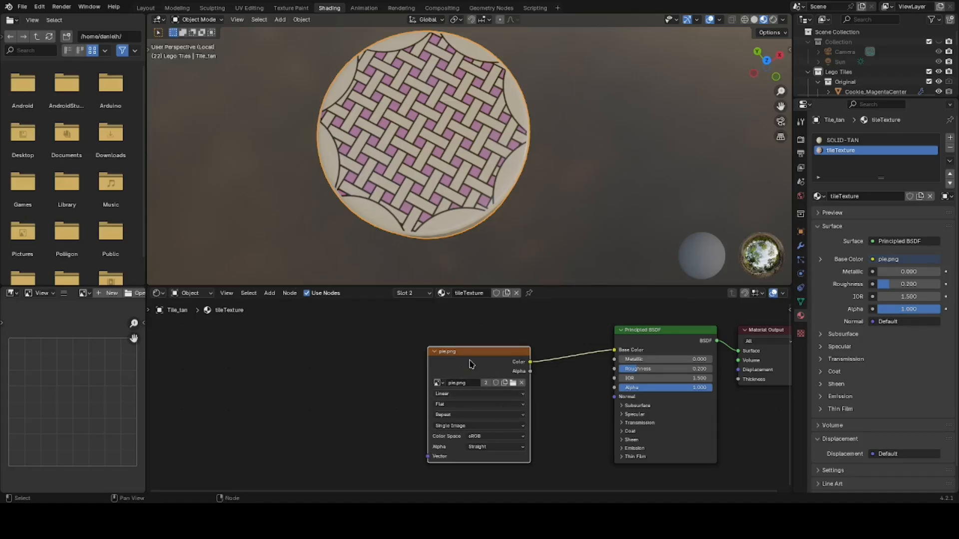
# Step: Select the pie.png image node so Texture Coordinate and Mapping nodes can drive its vector
pyautogui.click(39, 7)
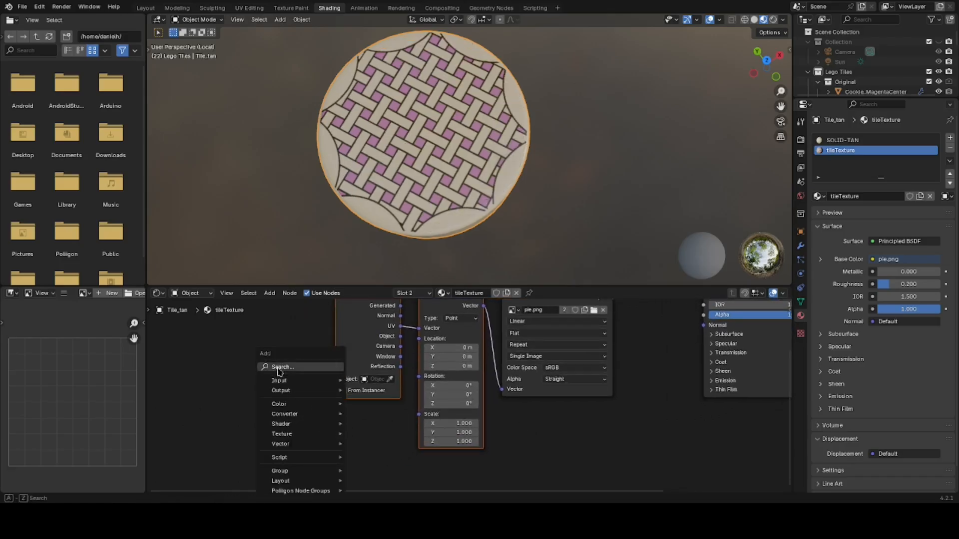
# Step: Add a Value node set to 1.000 feeding the Mapping node's Scale
pyautogui.write('value')
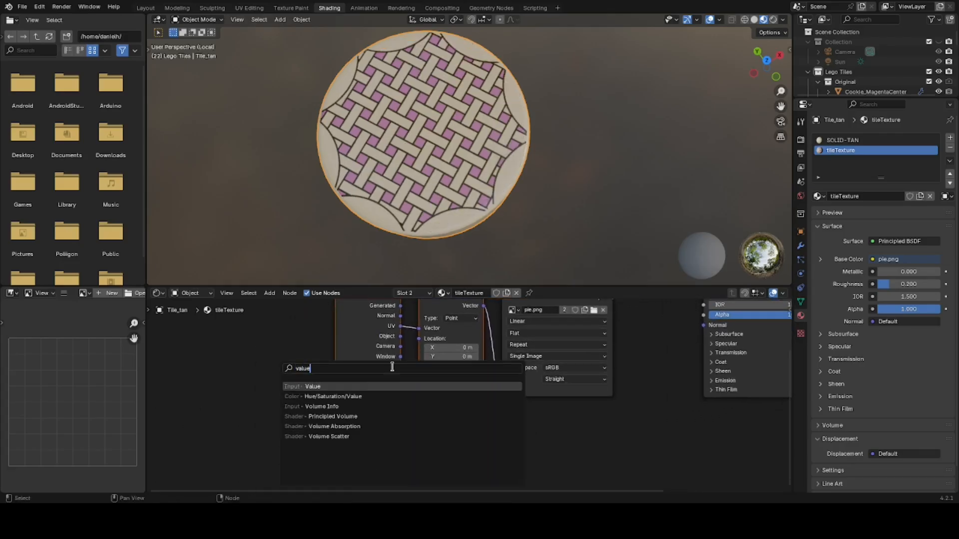
pyautogui.click(312, 385)
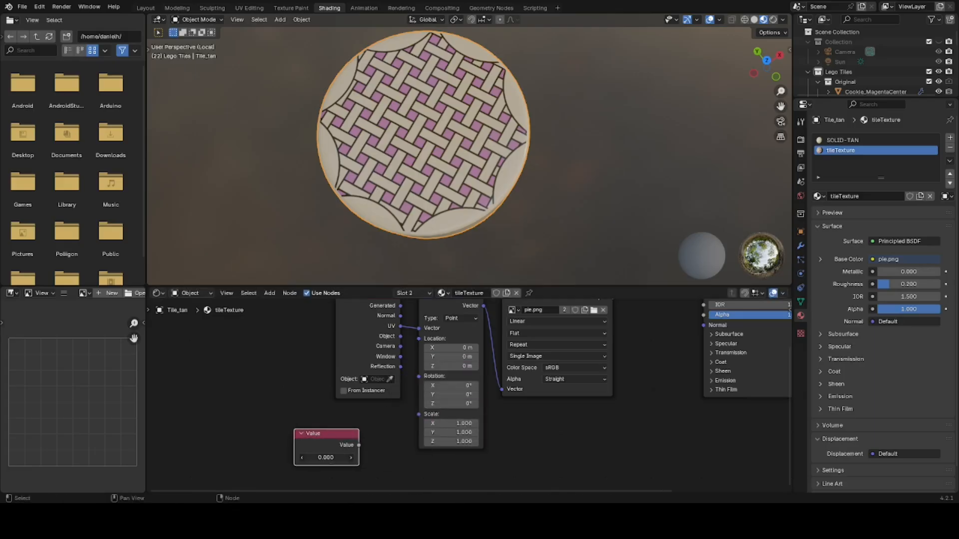
pyautogui.click(326, 457)
pyautogui.write('1.000')
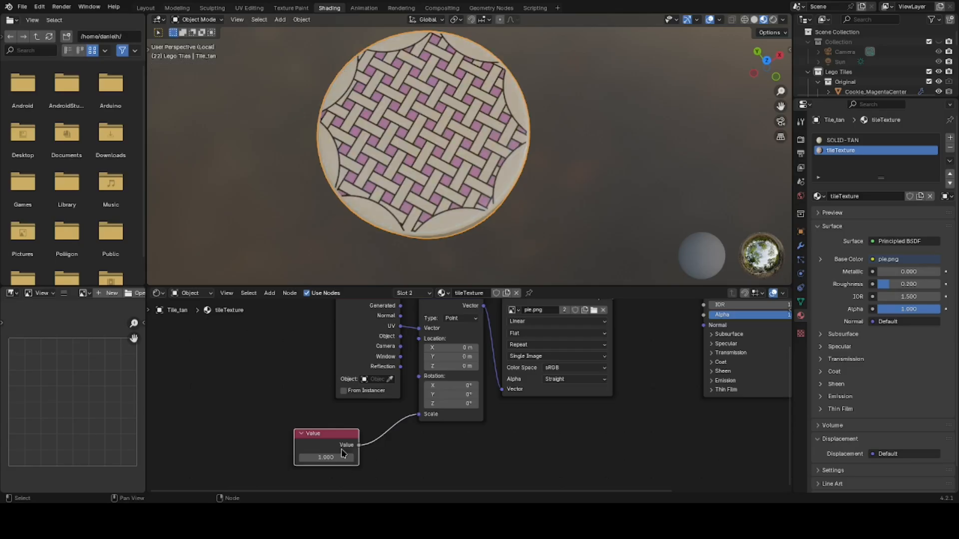
pyautogui.click(326, 457)
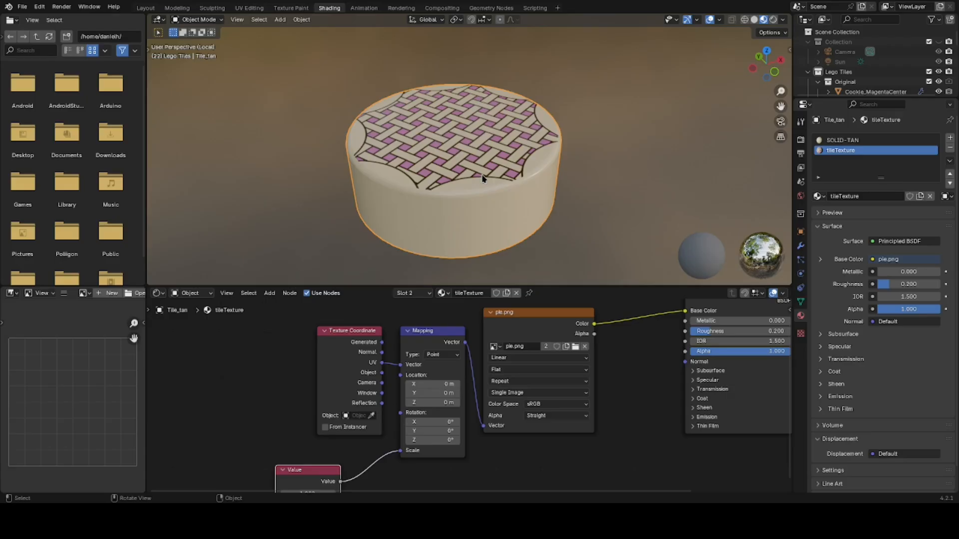
pyautogui.moveTo(481, 203)
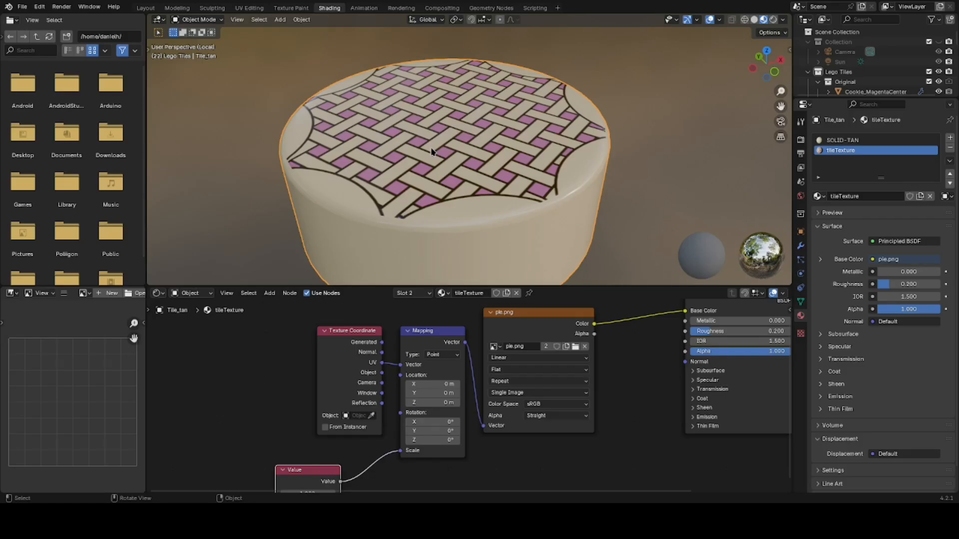
pyautogui.moveTo(417, 141)
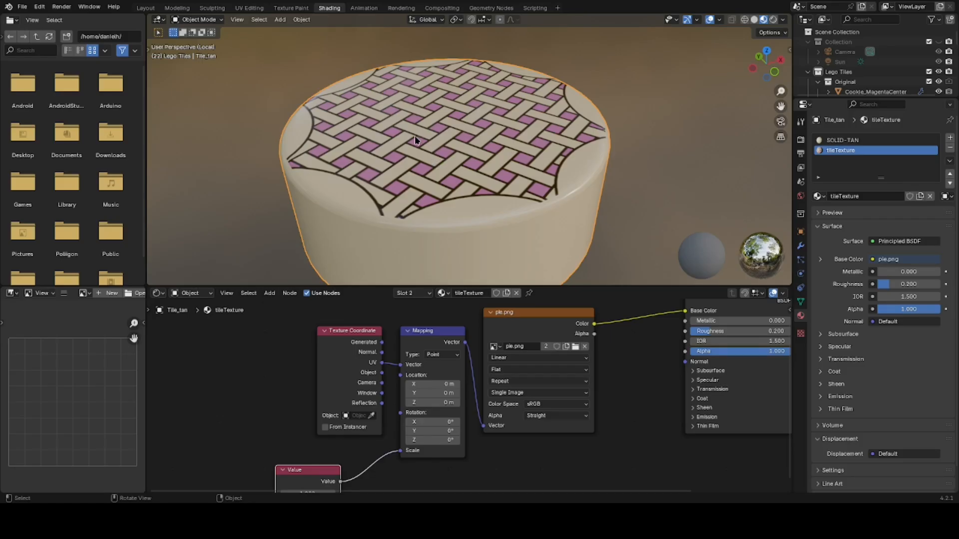